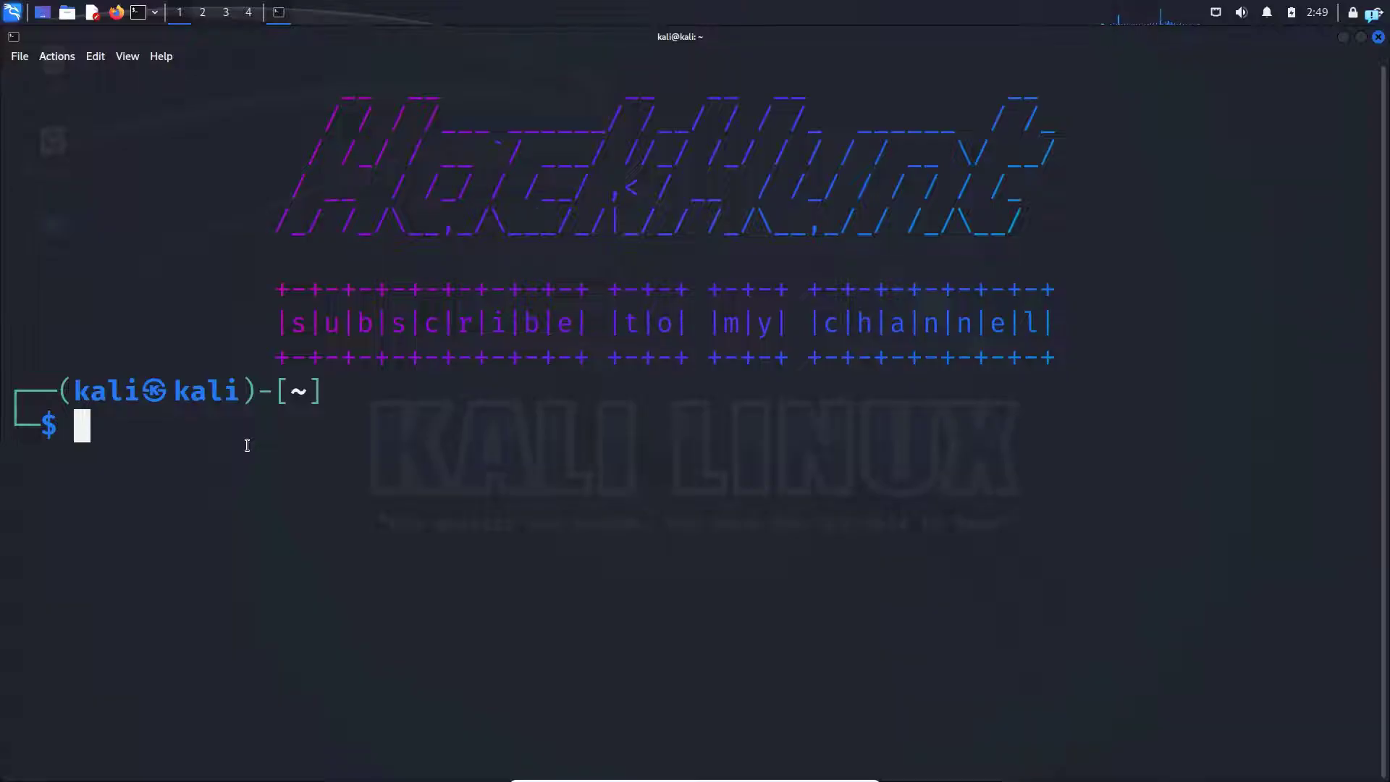
Switch from the kali user to a root shell with 'sudo su'.
text(sudo su)
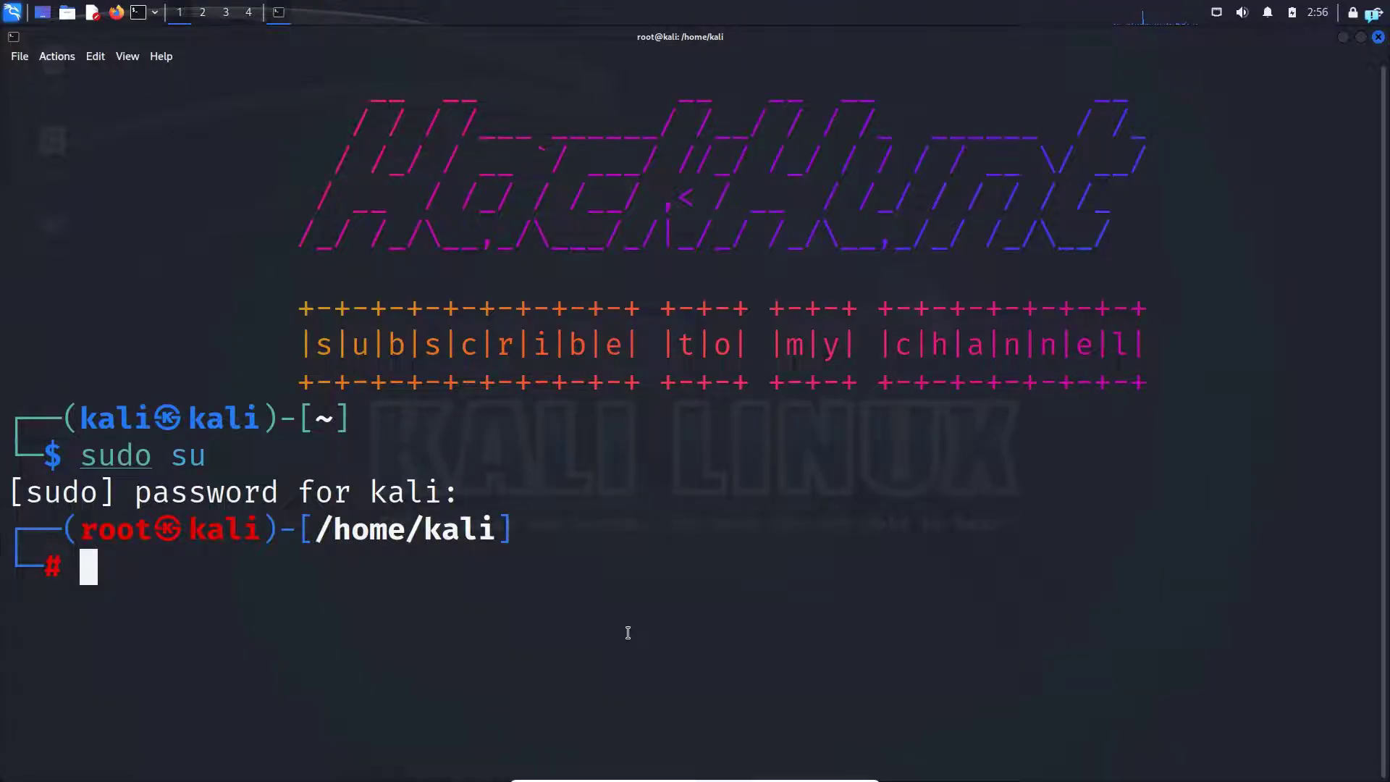
Add user farhan with adduser, set its password and accept default details with Y.
text(adduser hackhunt)
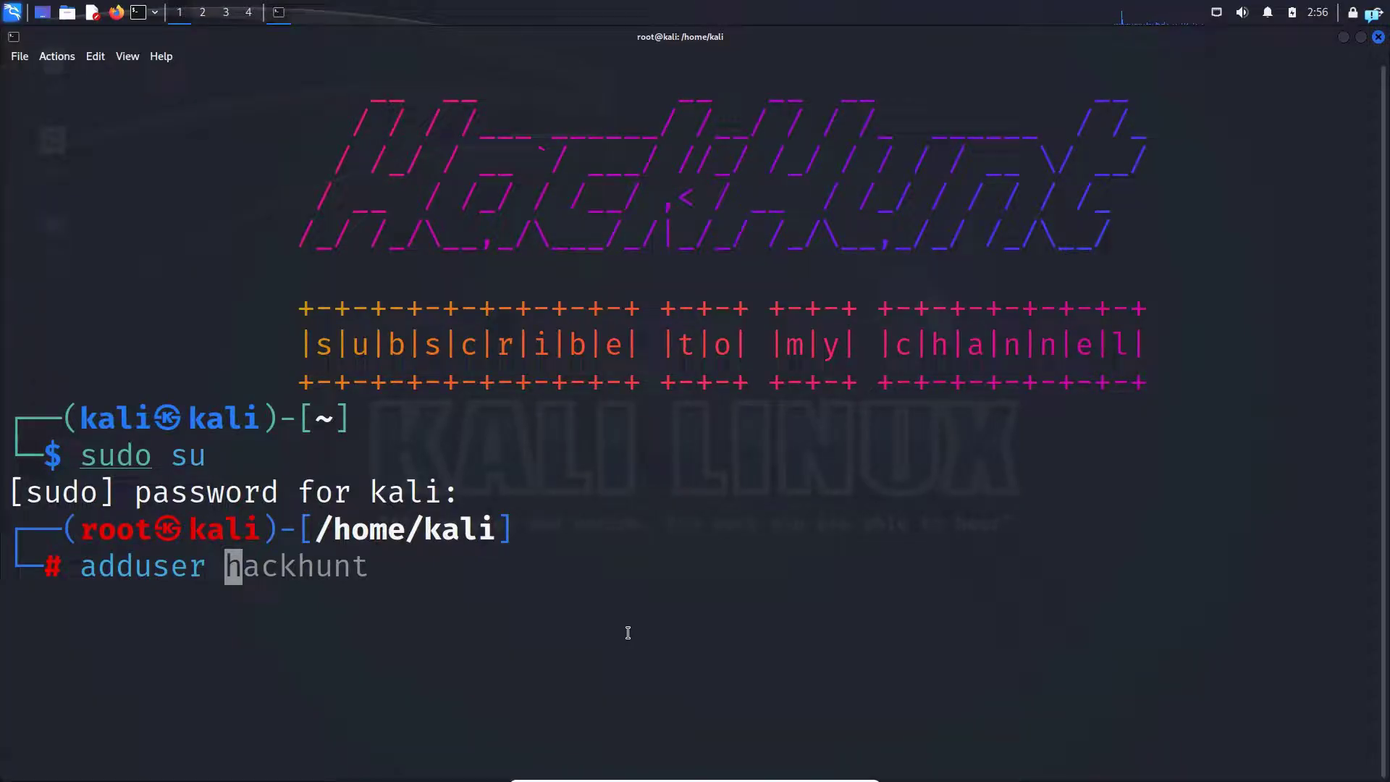
text(farhan)
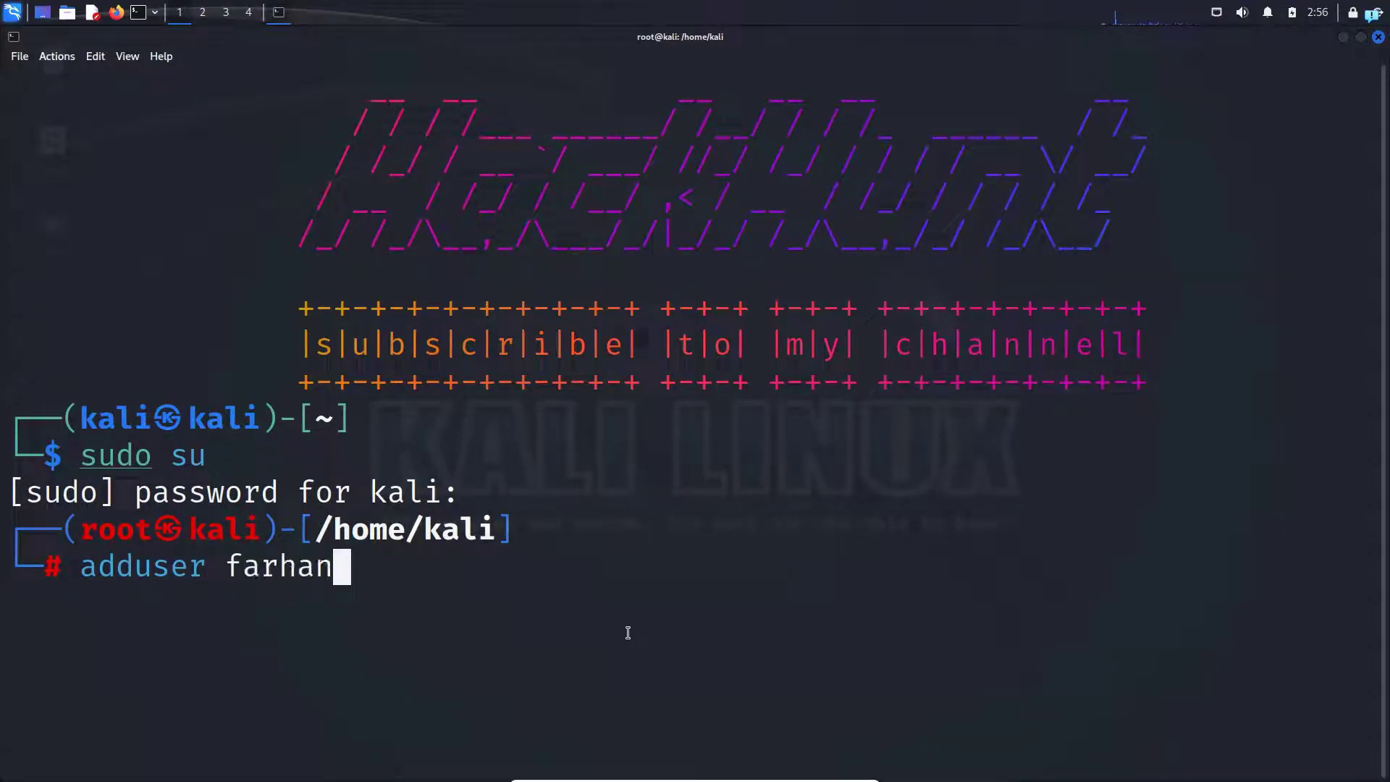
key(Return)
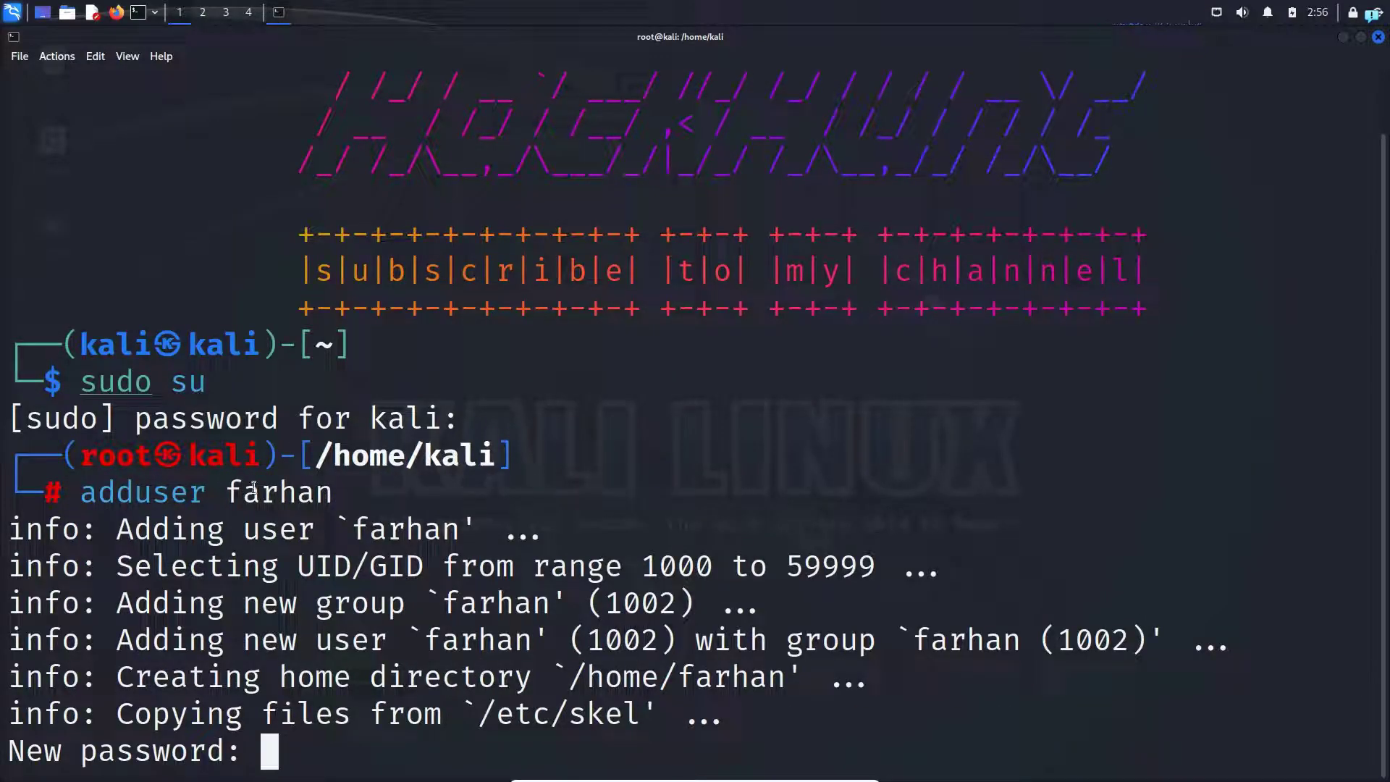
double_click(277, 493)
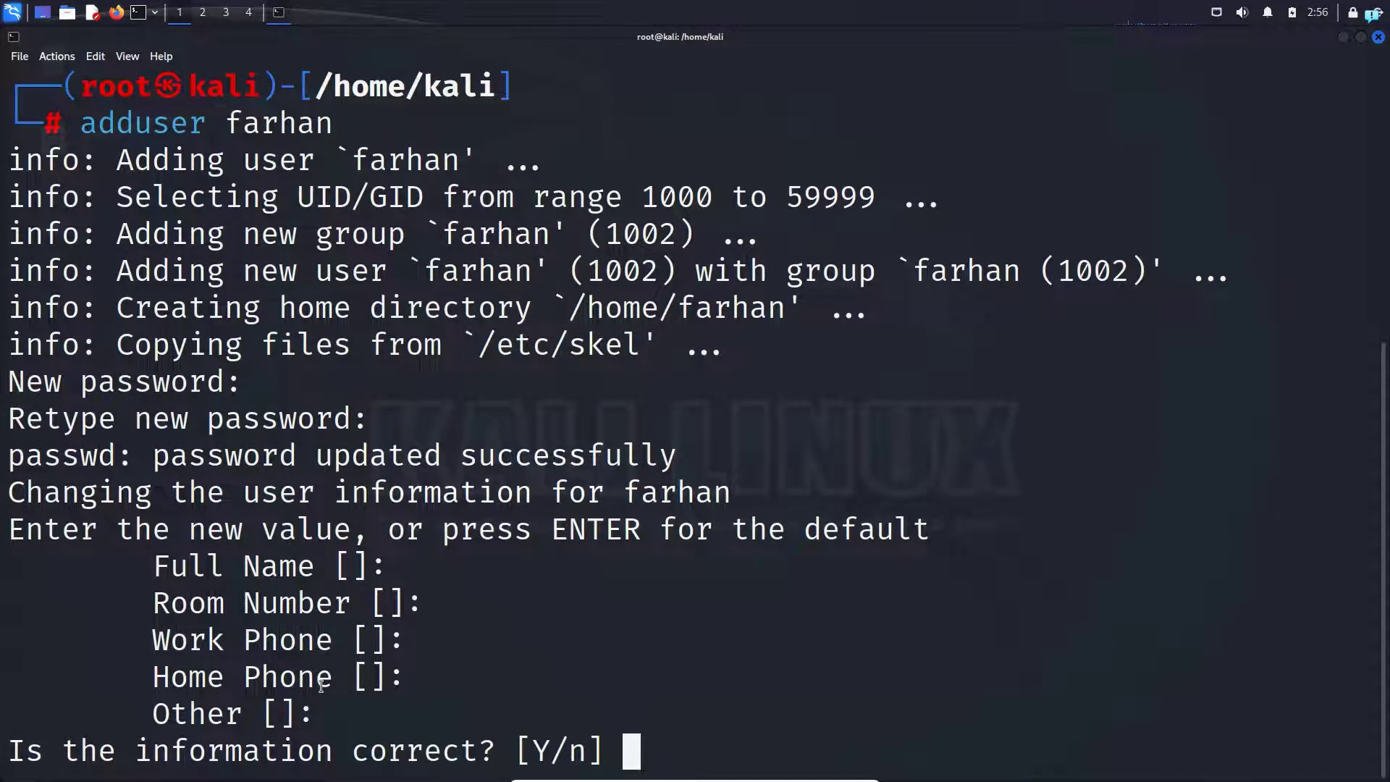
text(Y)
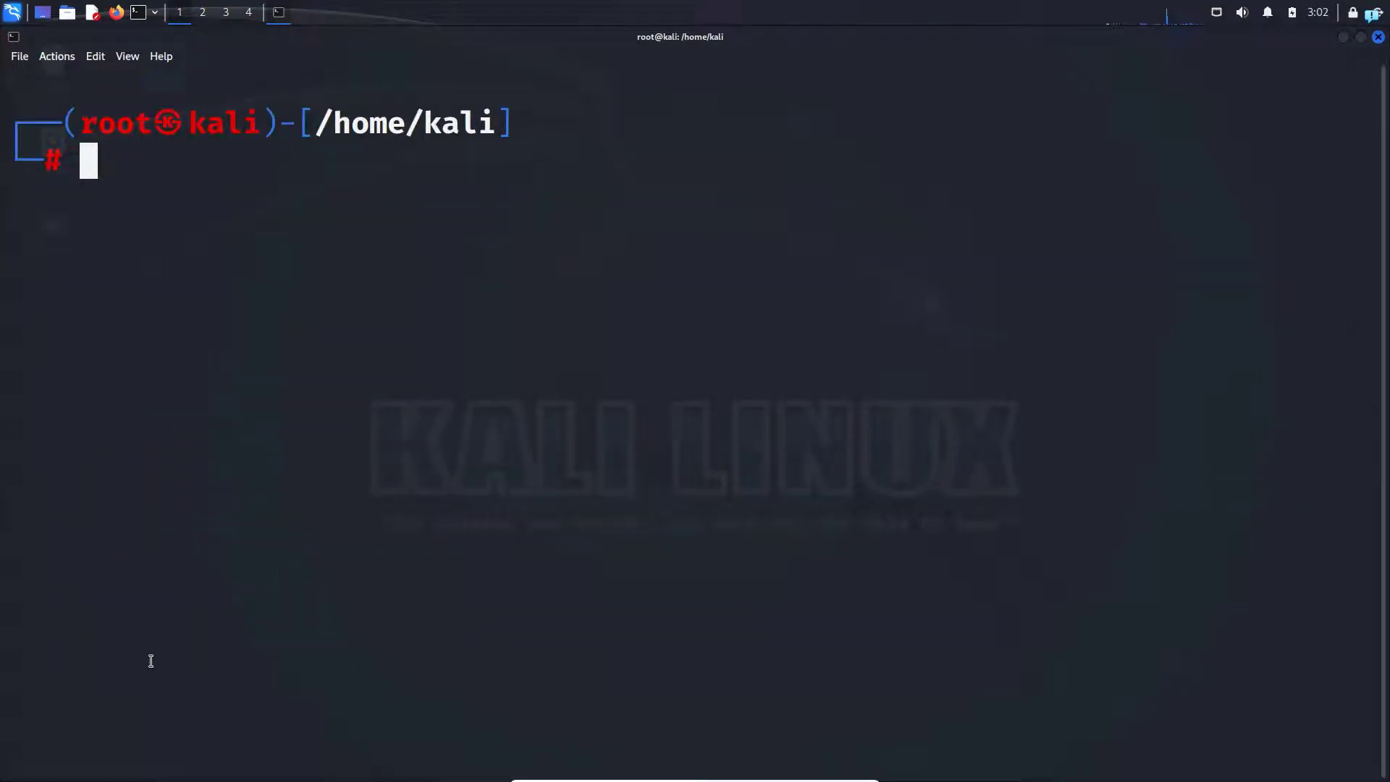
Add farhan to the sudo group using 'usermod -a -G sudo farhan'.
text(usermod)
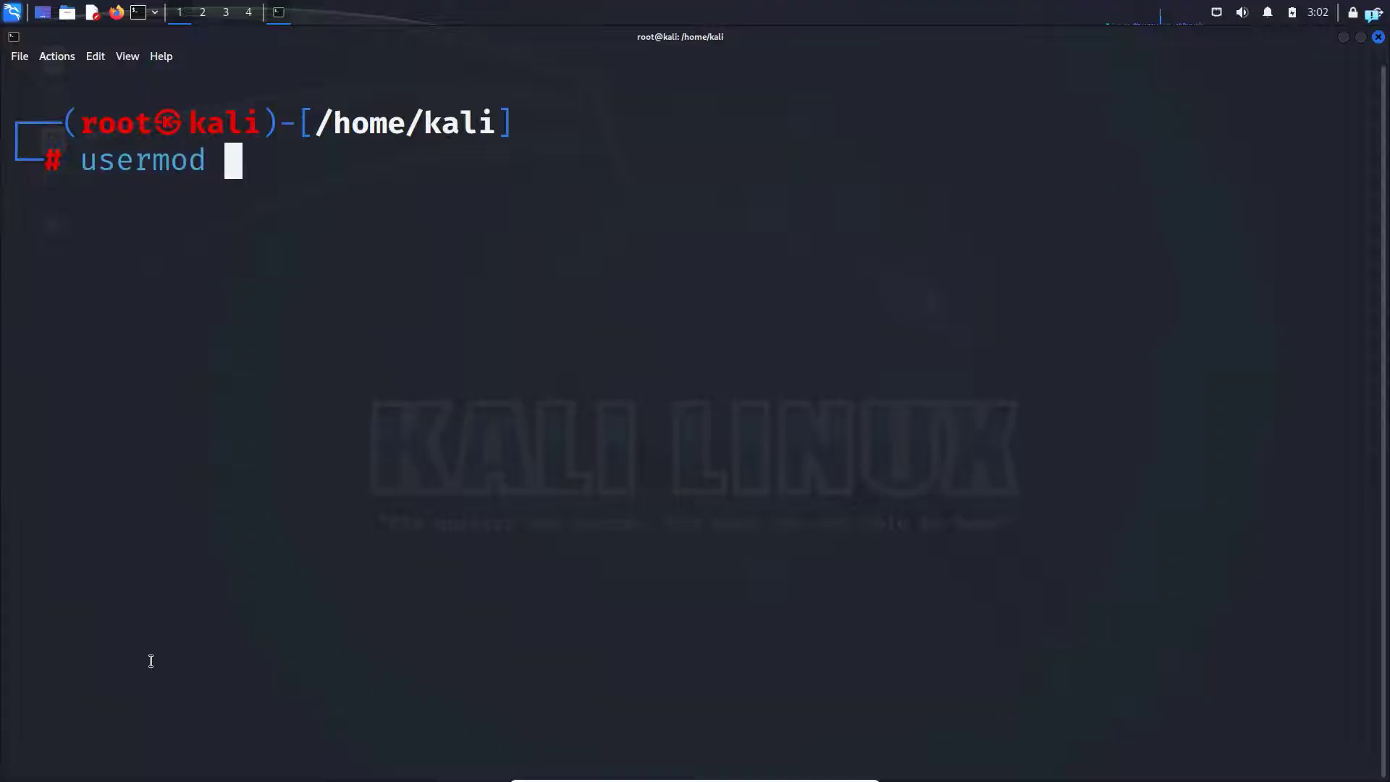
text(-a)
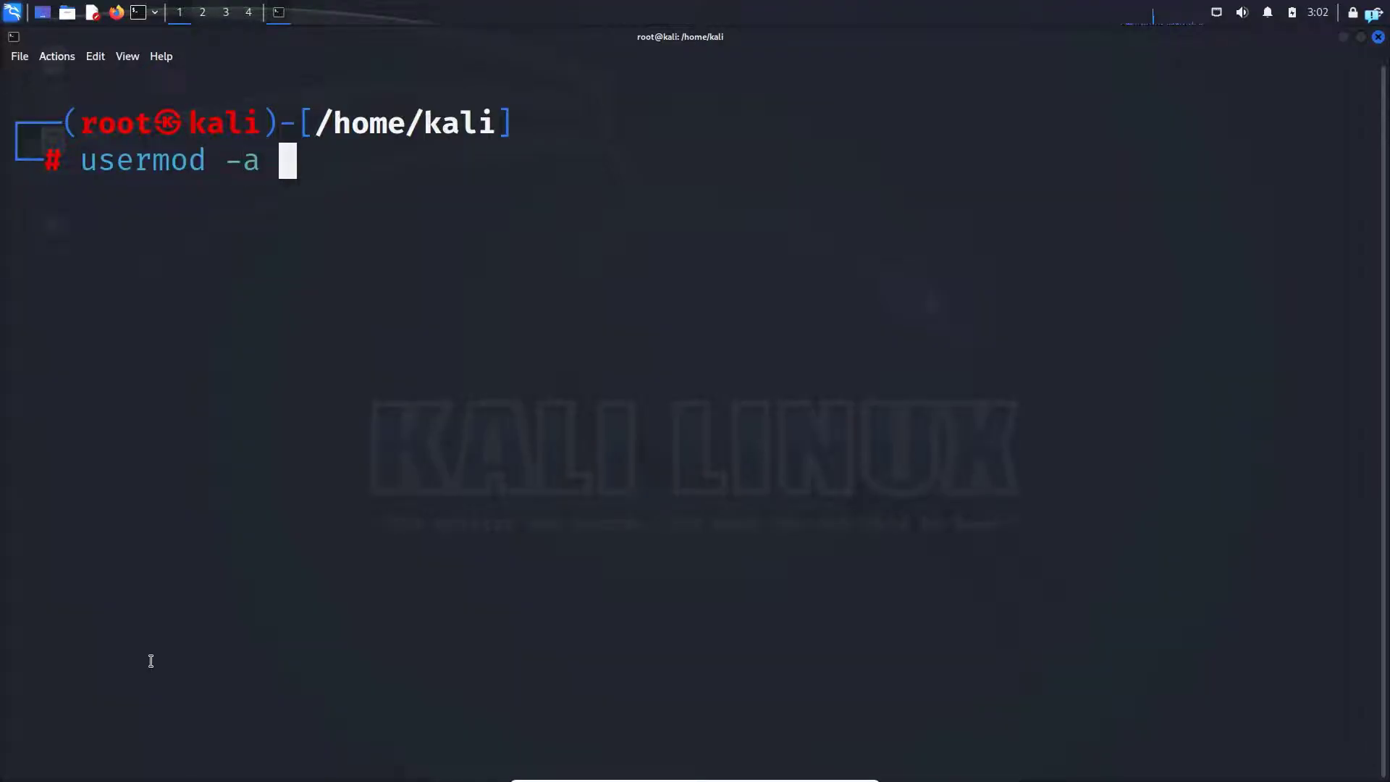
text(-G)
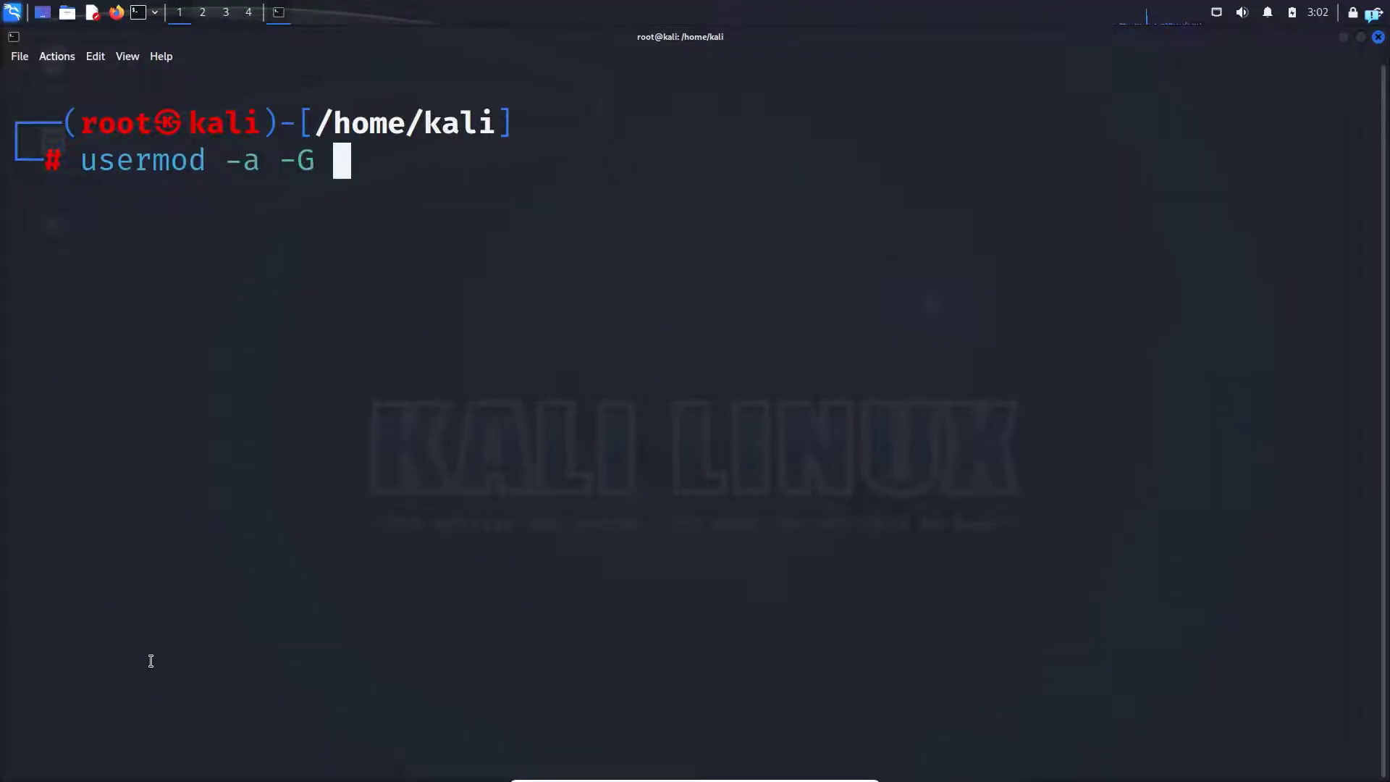
text(sudo)
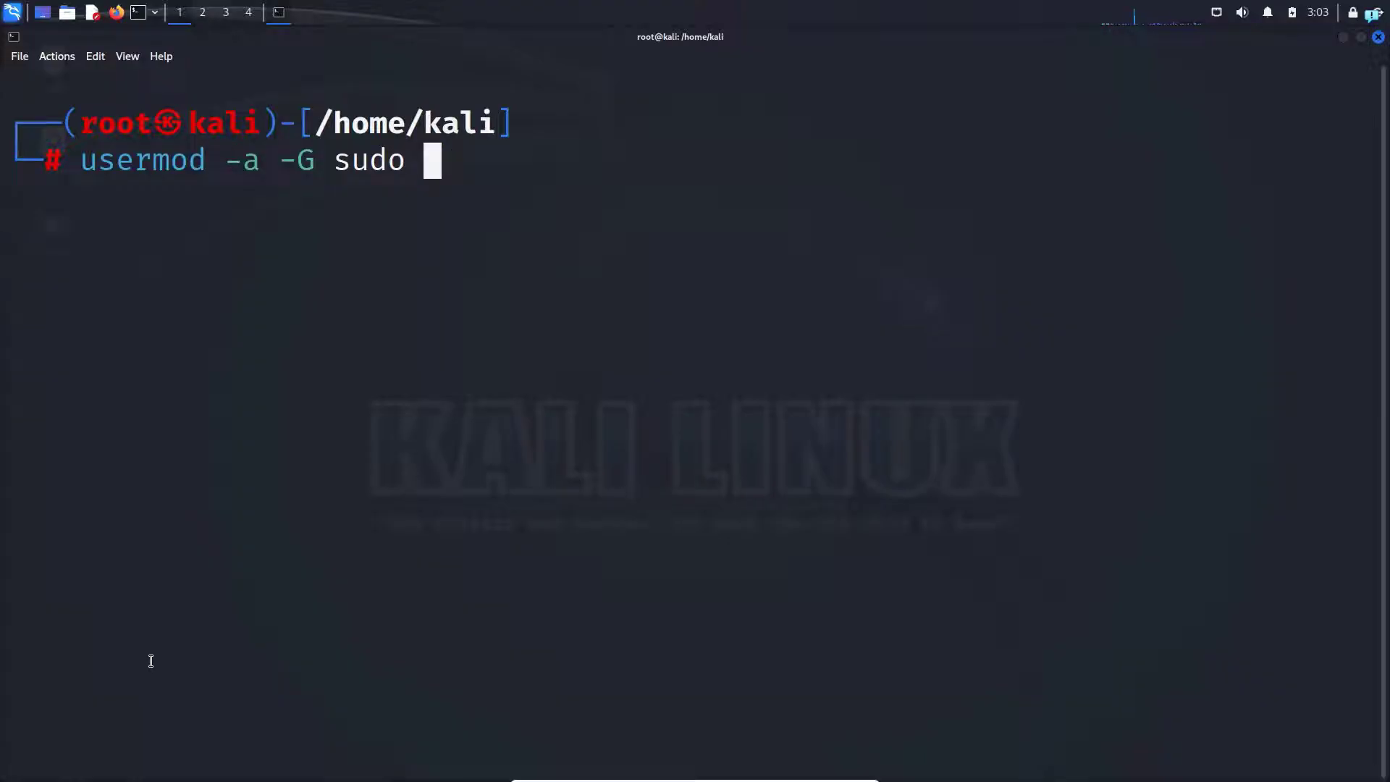
text(farhan)
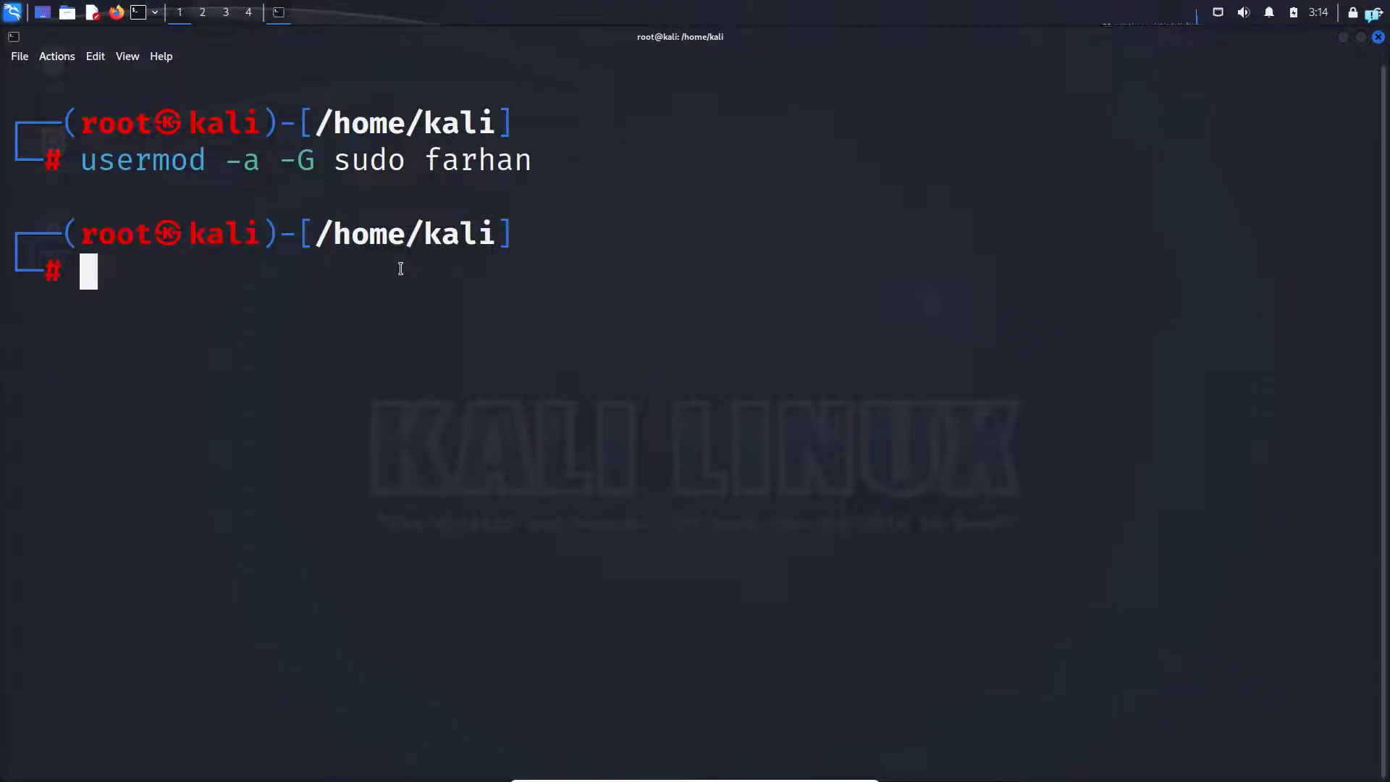
double_click(478, 161)
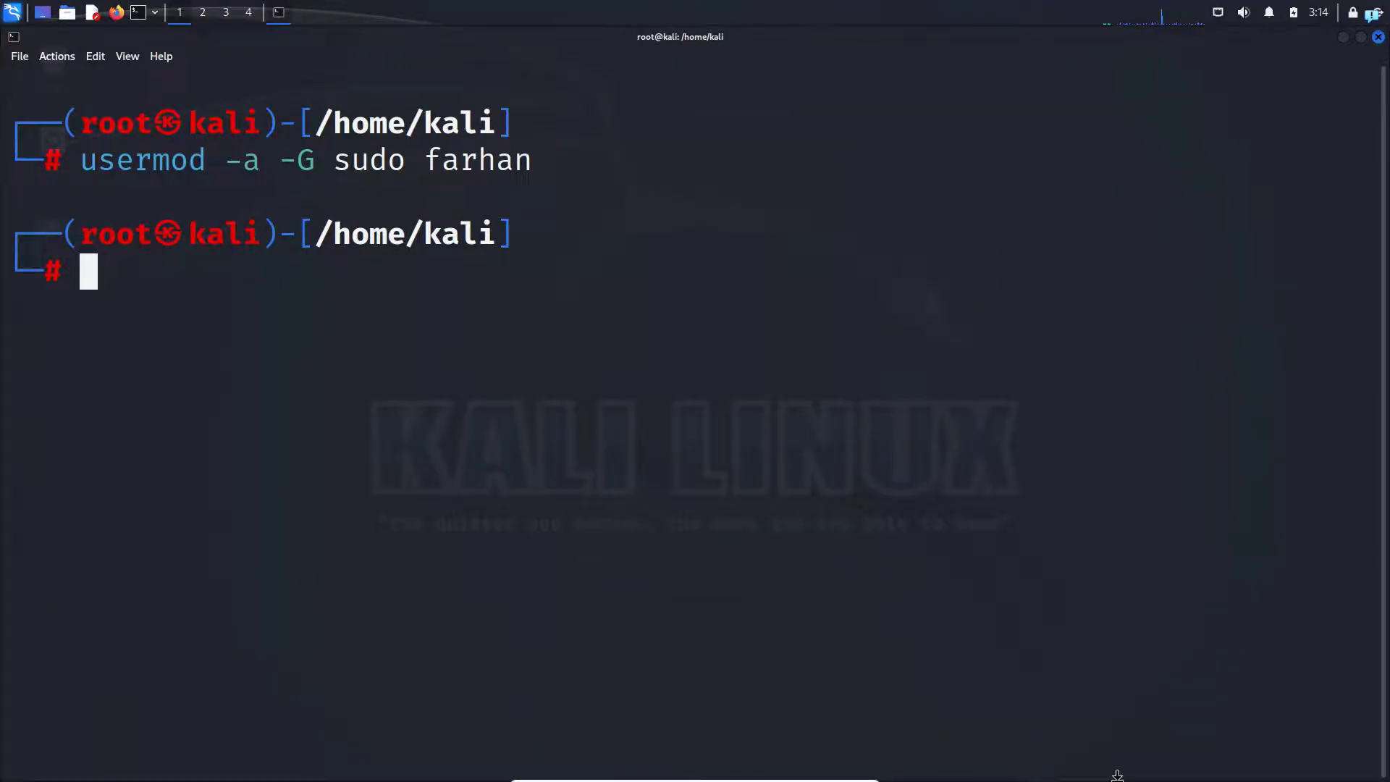
Set farhan's login shell to /bin/bash with chsh, then switch user and log in as farhan.
text(chsh -s)
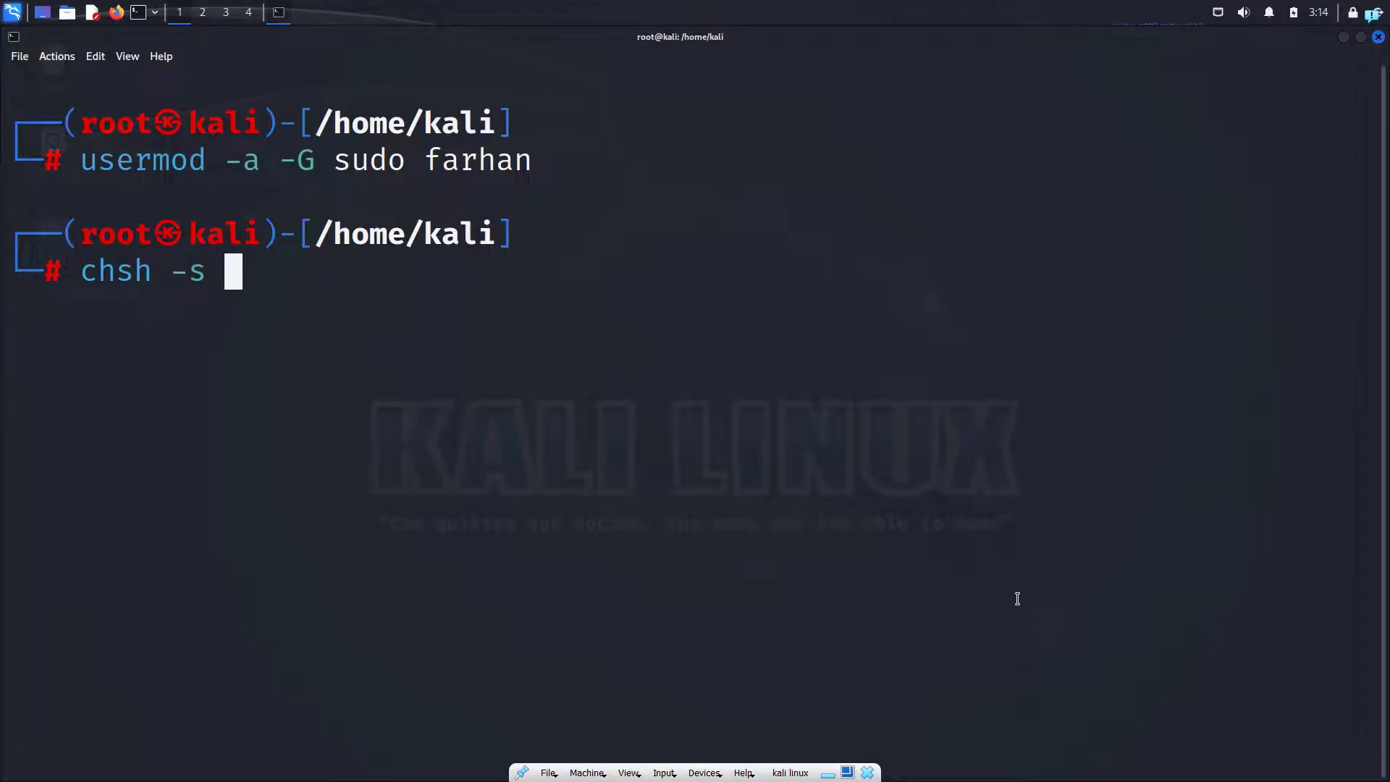
text(/bin)
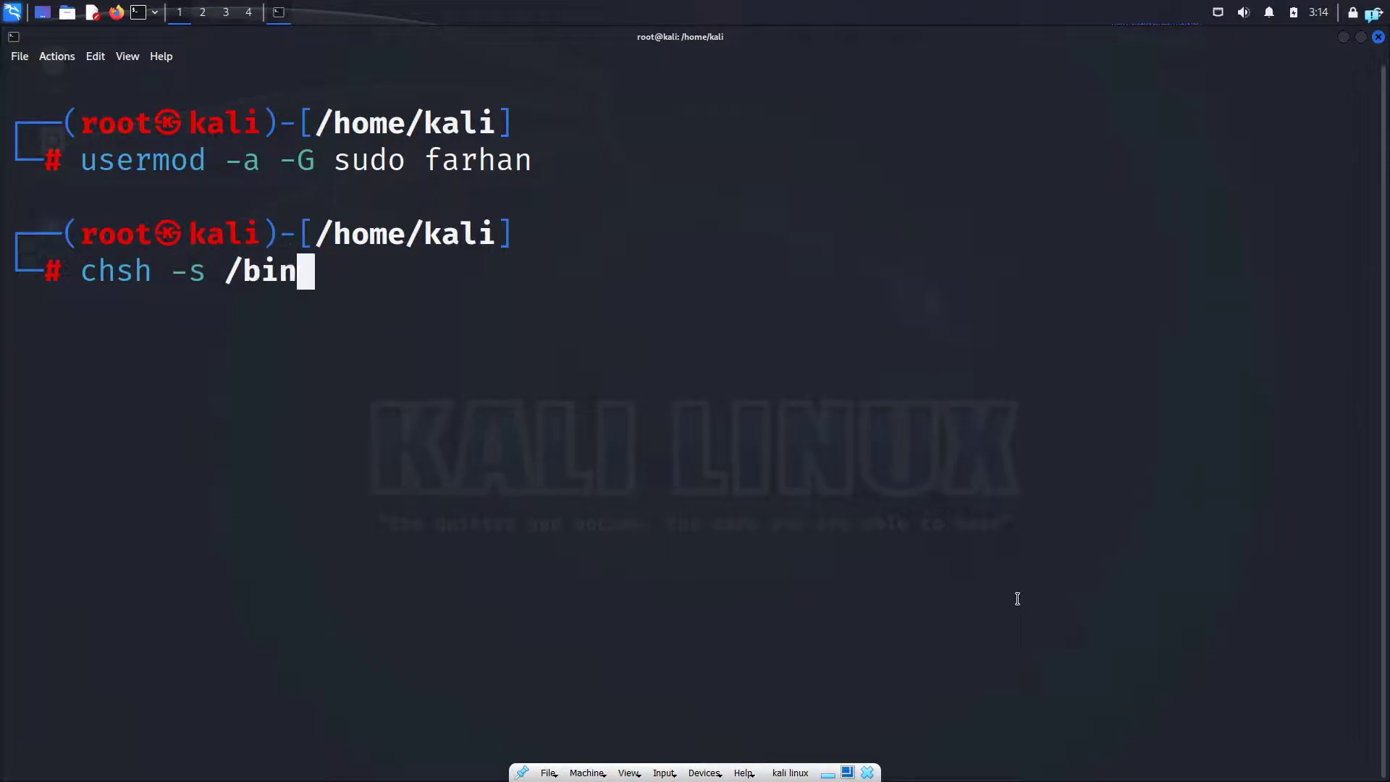
text(/bash farhan)
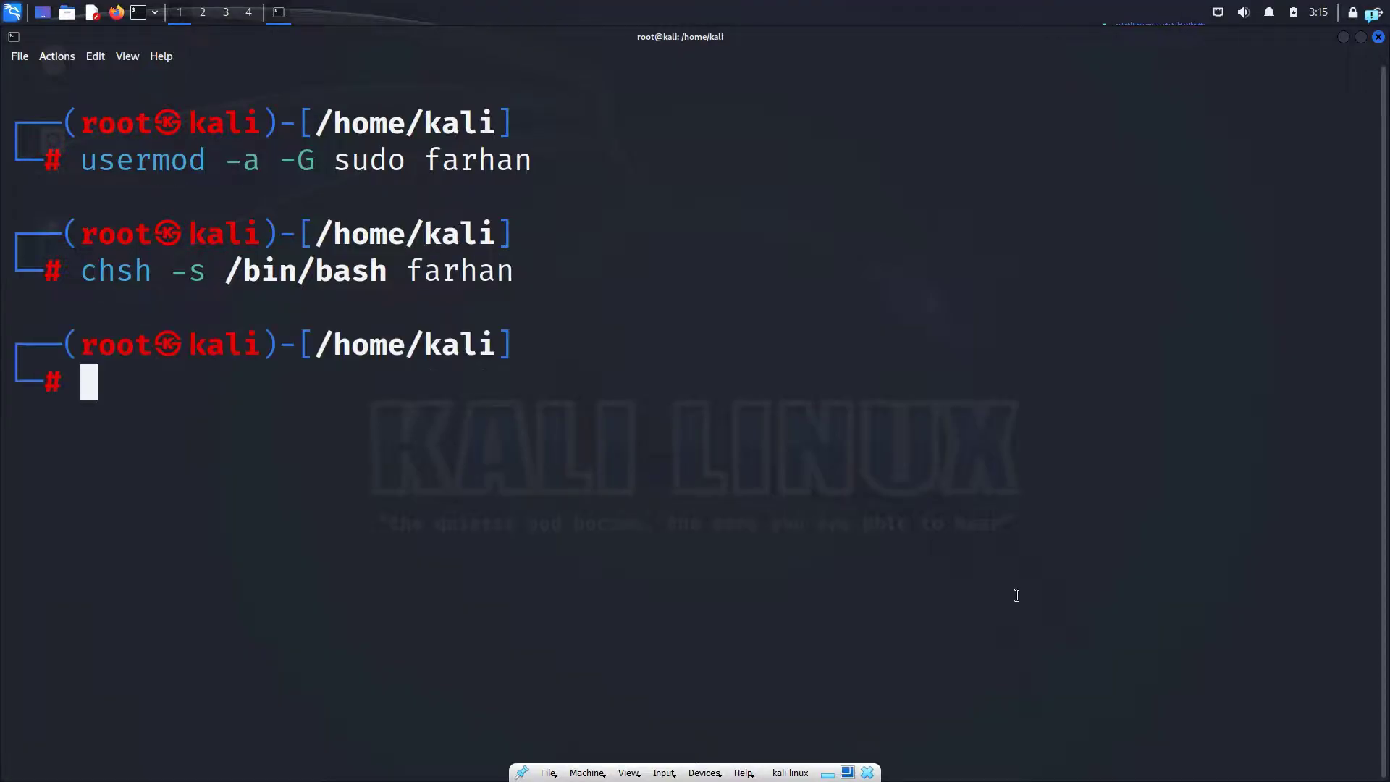
mouse_move(977, 386)
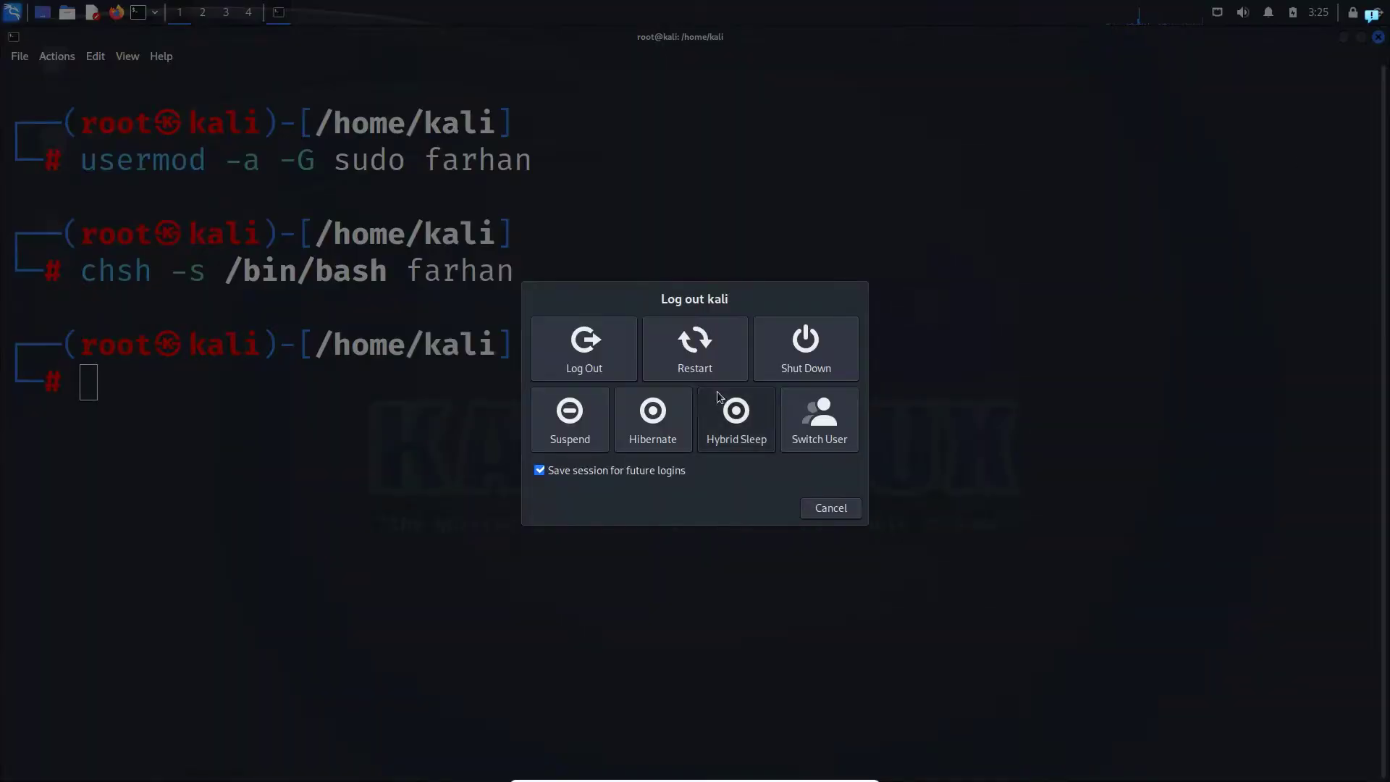
click(584, 348)
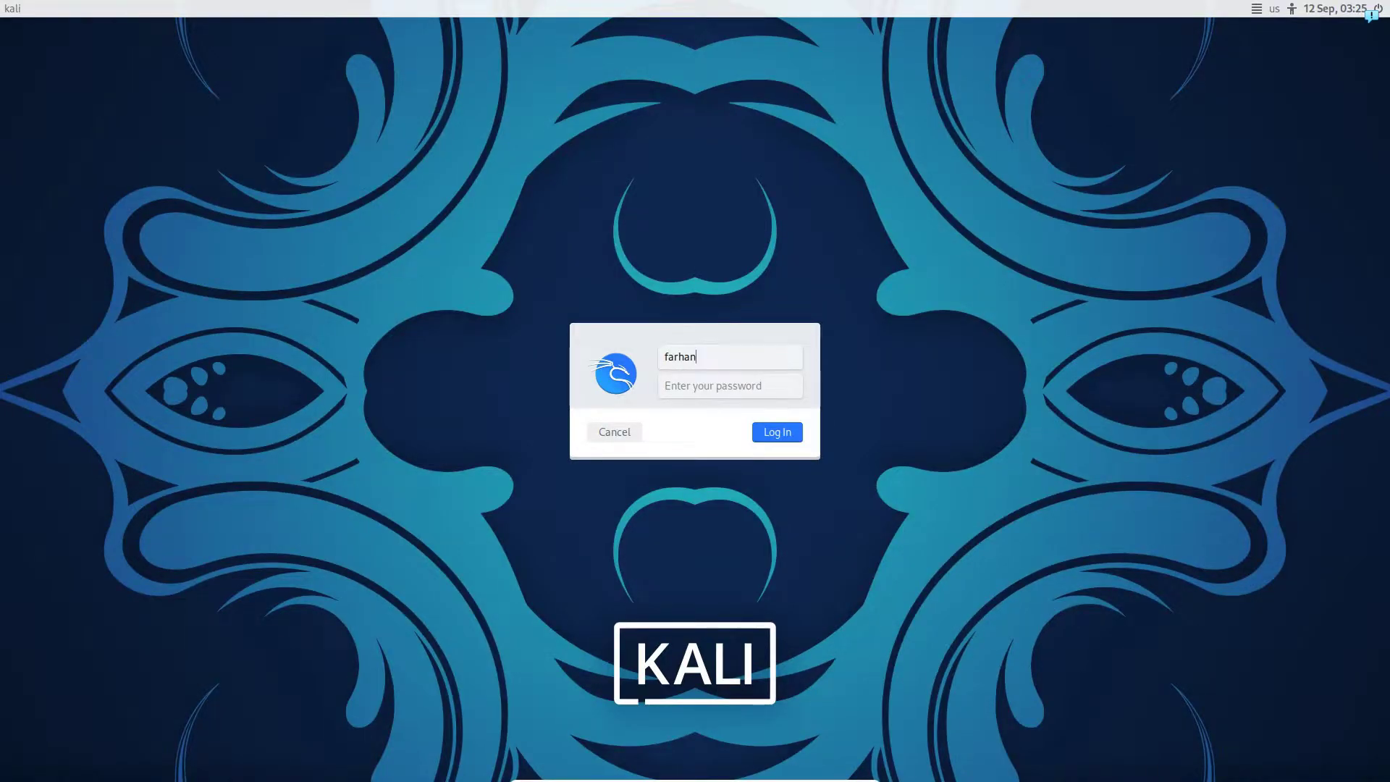
click(776, 431)
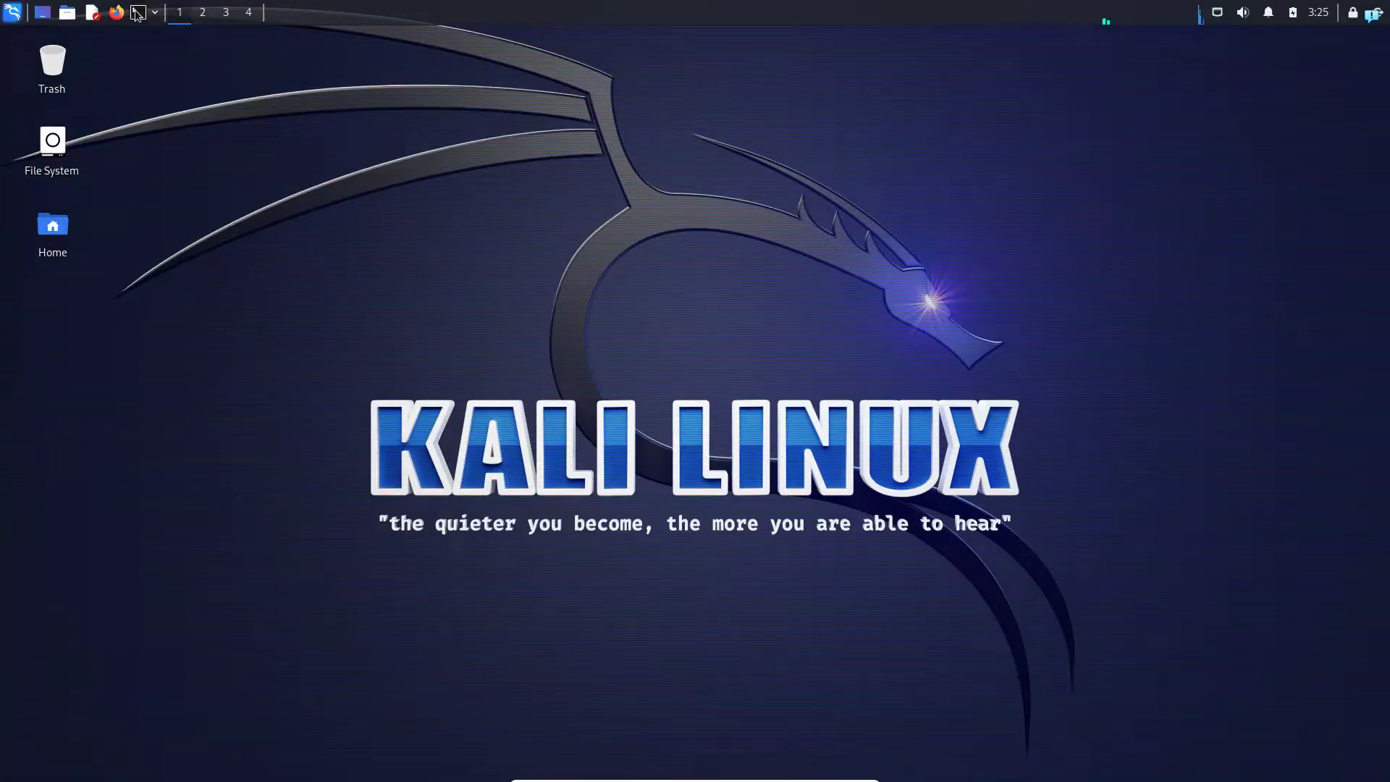
Confirm the current user is farhan with whoami and begin a sudo command.
text(whoami)
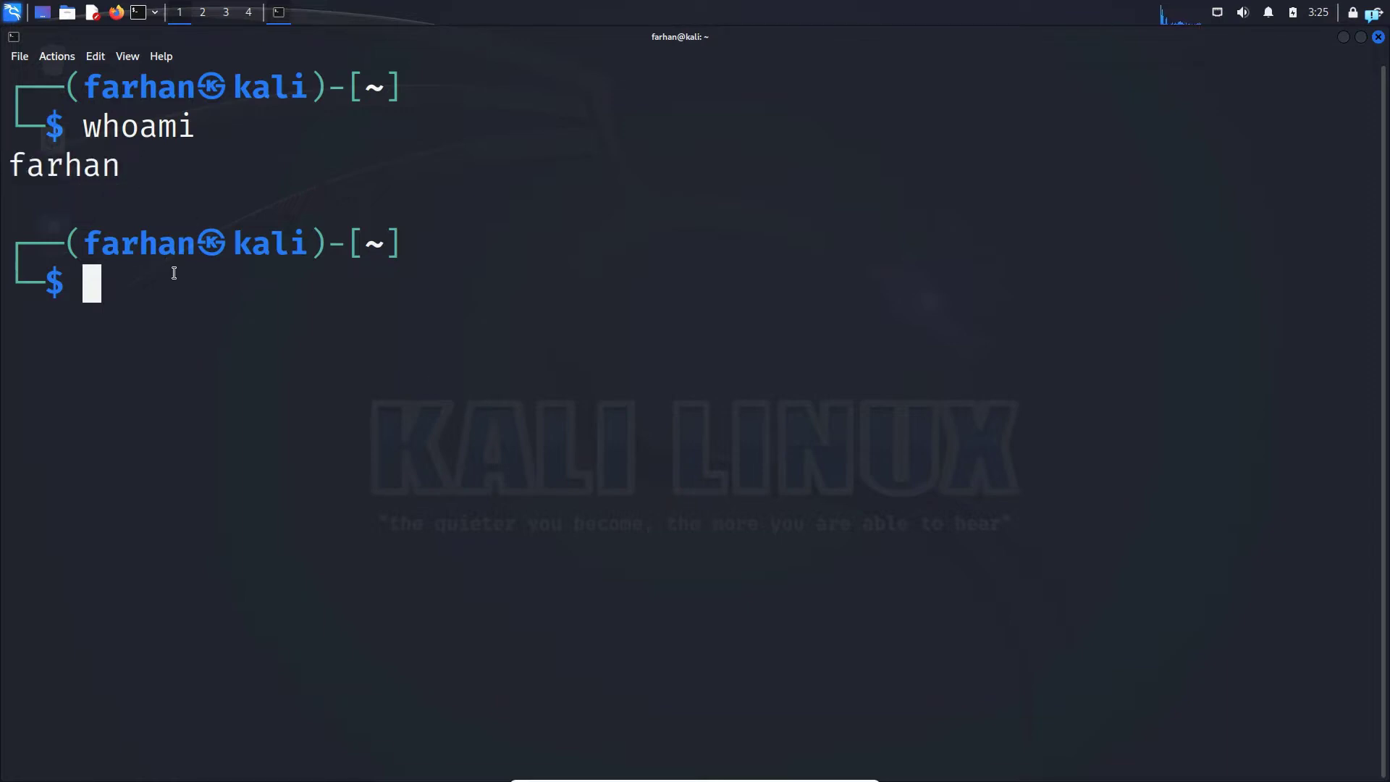
text(sudo a)
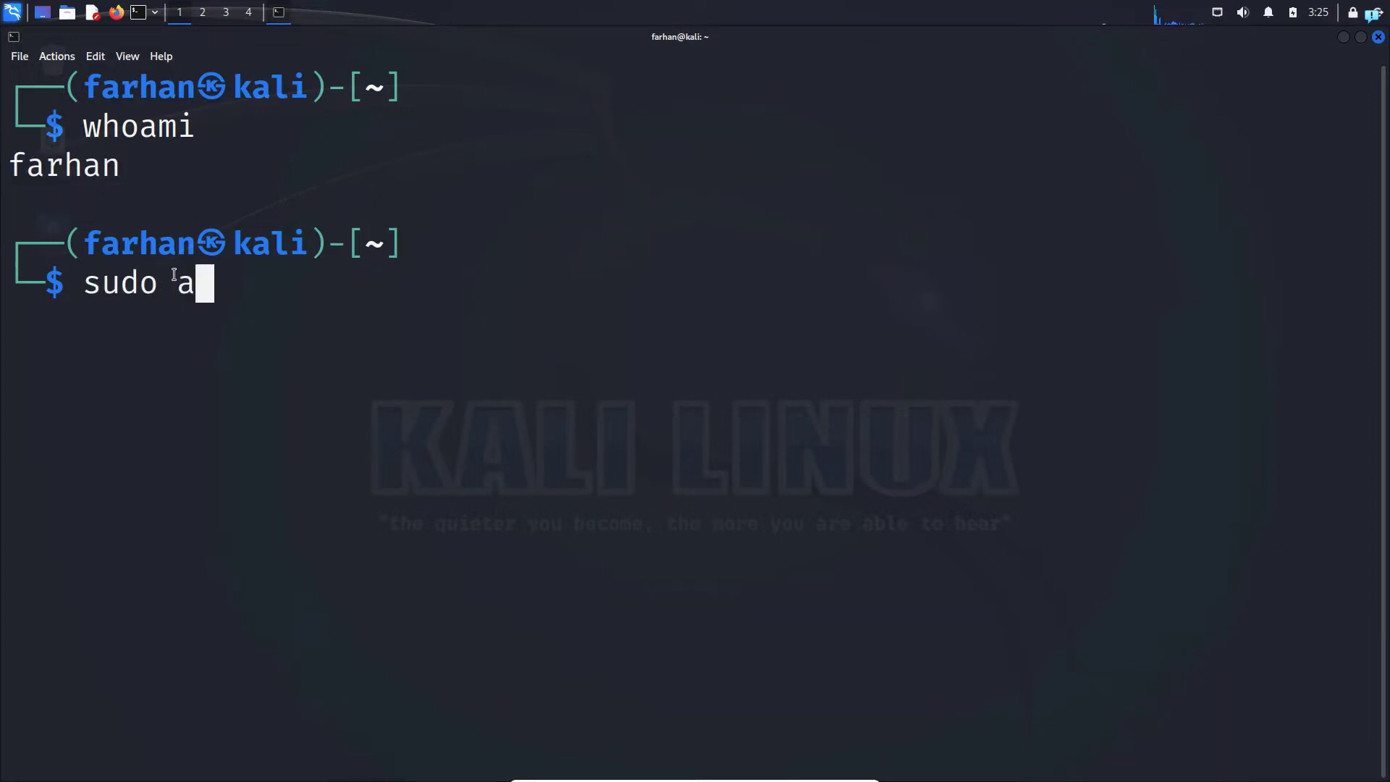